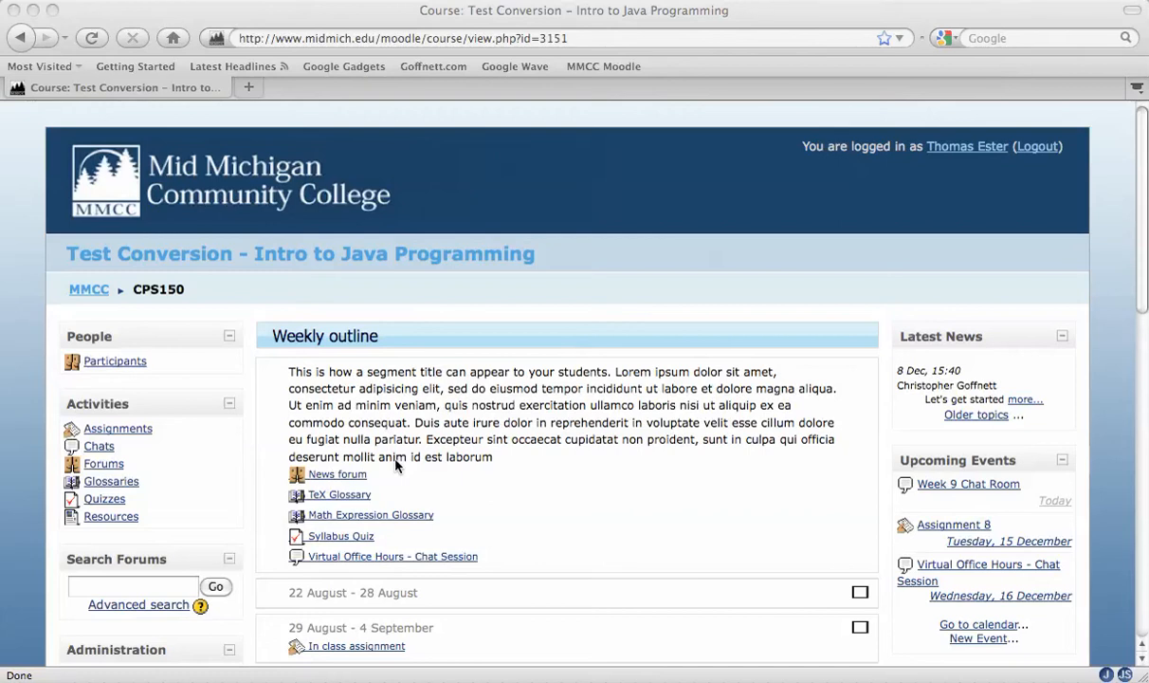
pyautogui.moveTo(554, 534)
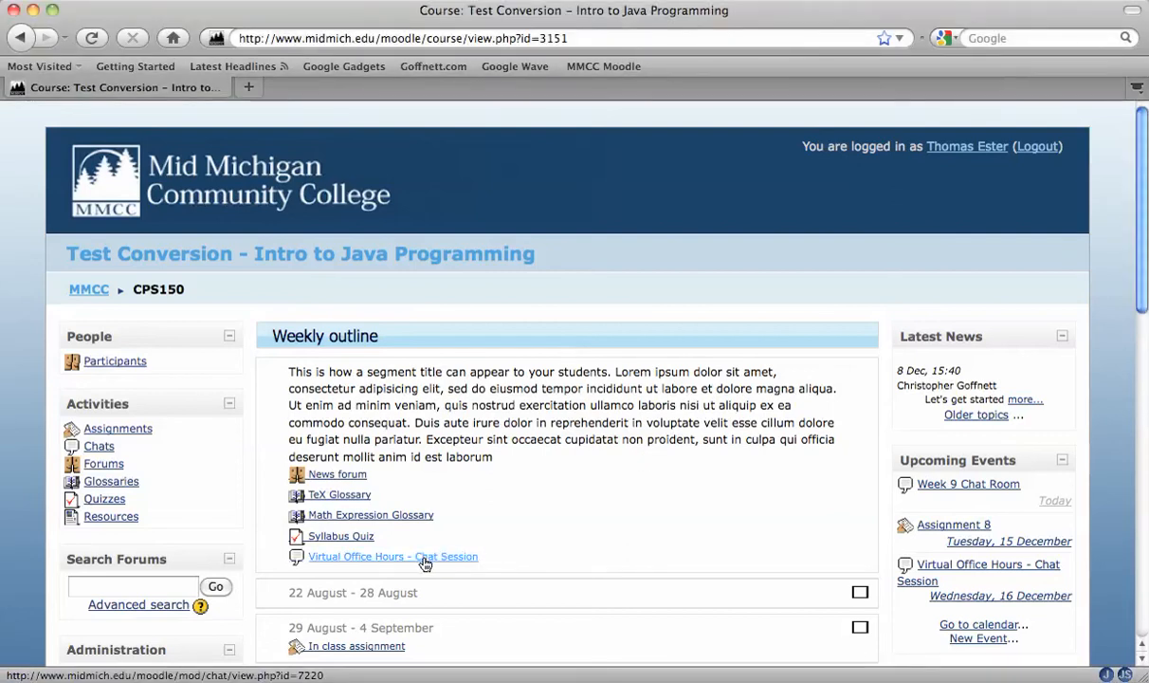
# Open the 'Virtual Office Hours - Chat Session' activity from the weekly outline.
pyautogui.click(392, 556)
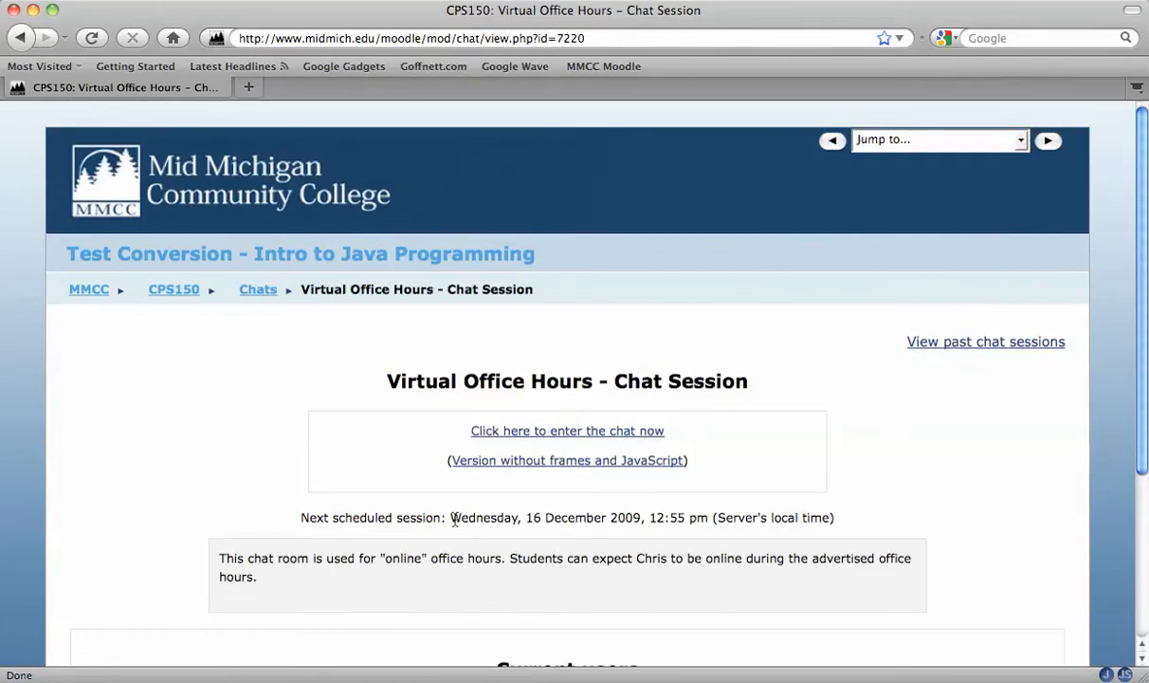
pyautogui.moveTo(711, 517)
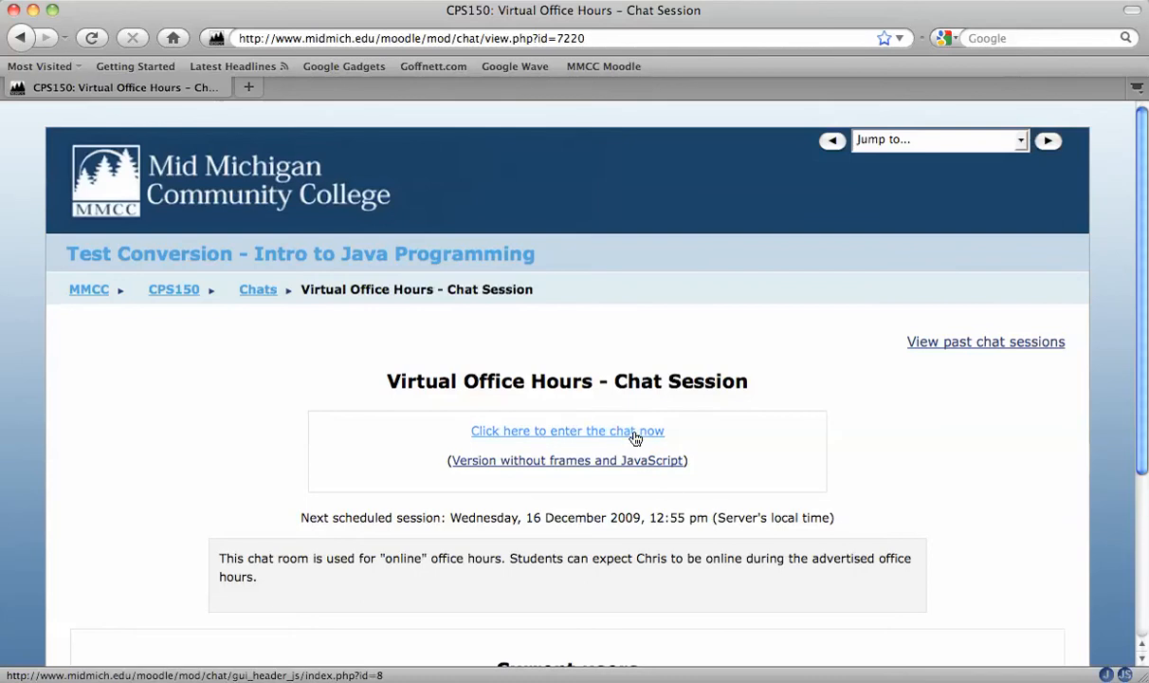
# Enter the chat and ask about turning in assignments early due to next week's work trip.
pyautogui.click(567, 431)
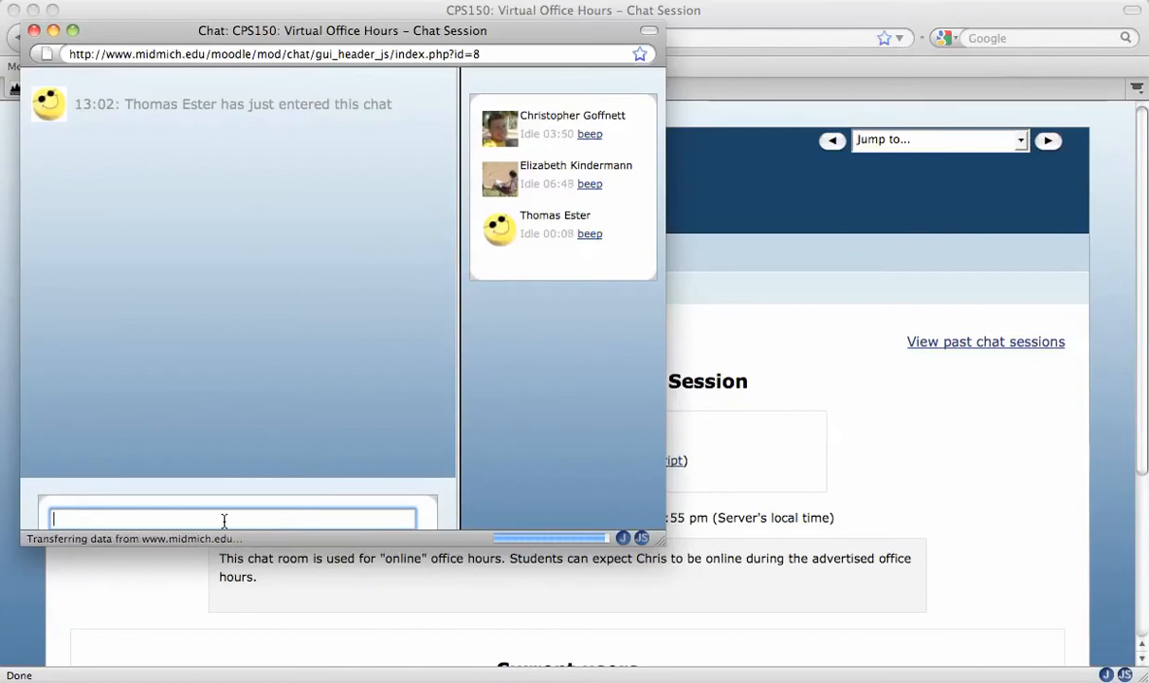
pyautogui.write('ut of town for work next week, can I turn in my assignments early')
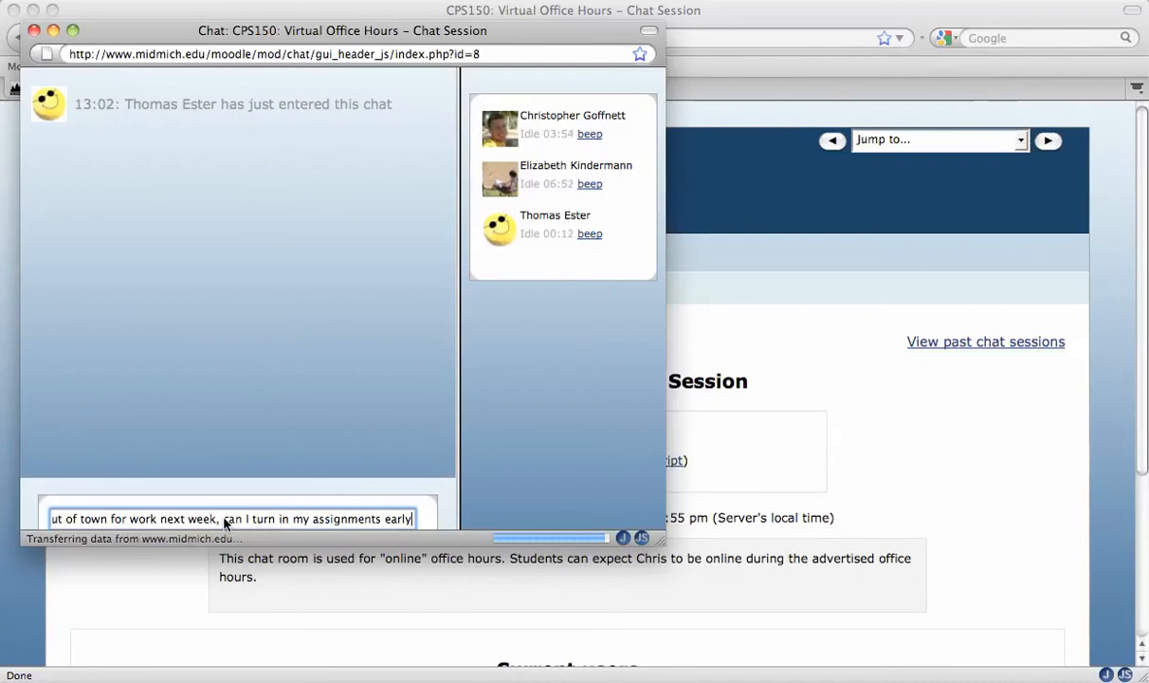
pyautogui.press('Return')
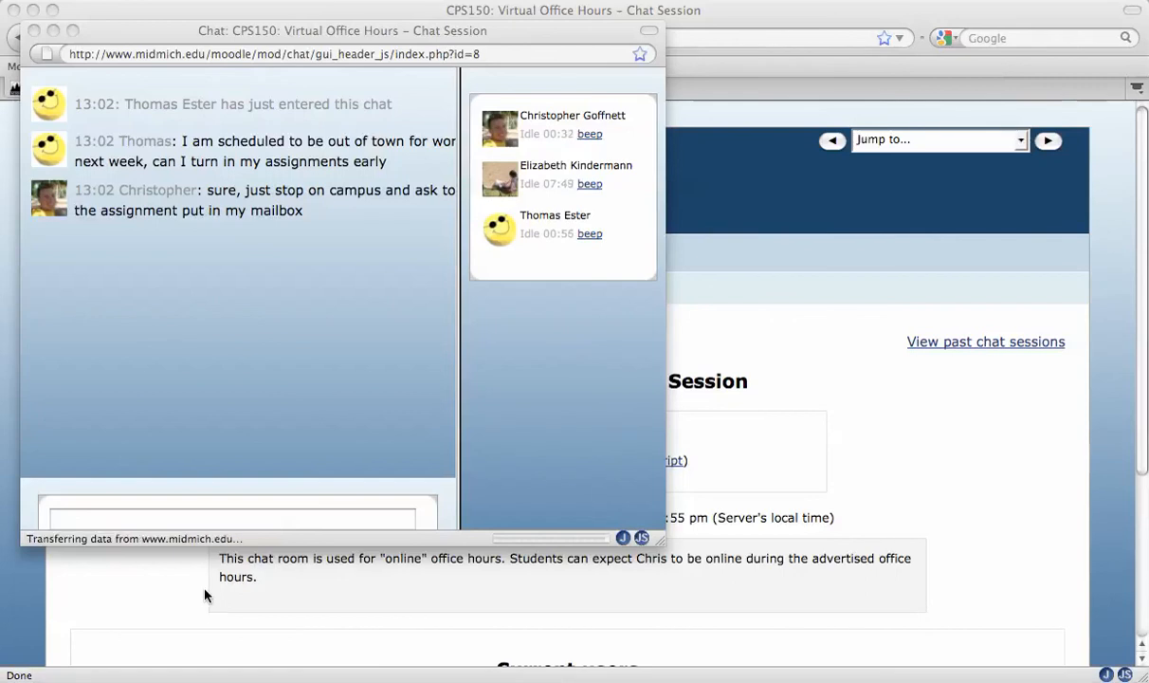
pyautogui.moveTo(449, 373)
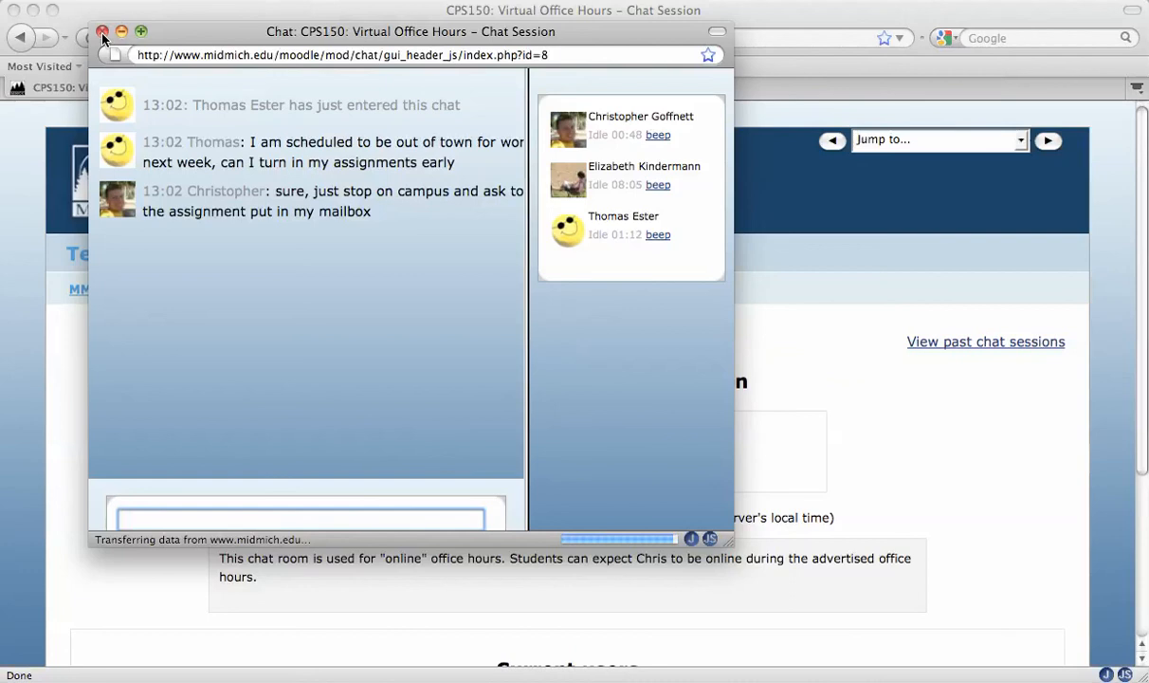
# After the instructor's mailbox reply arrives, close the chat window.
pyautogui.click(103, 31)
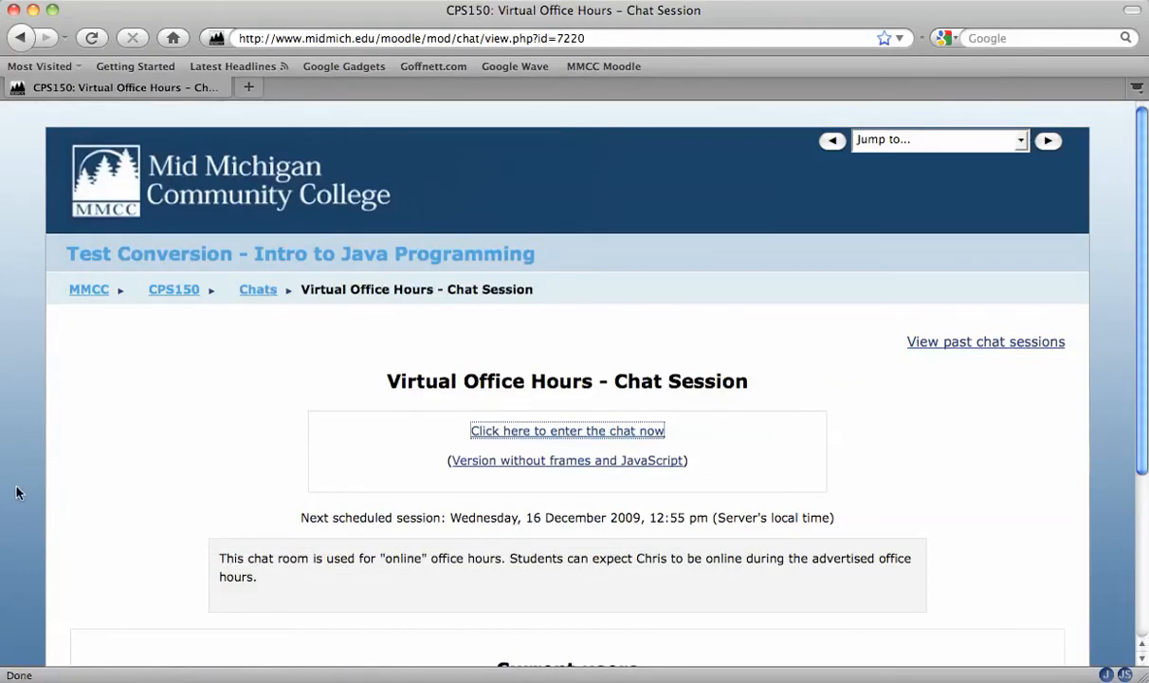